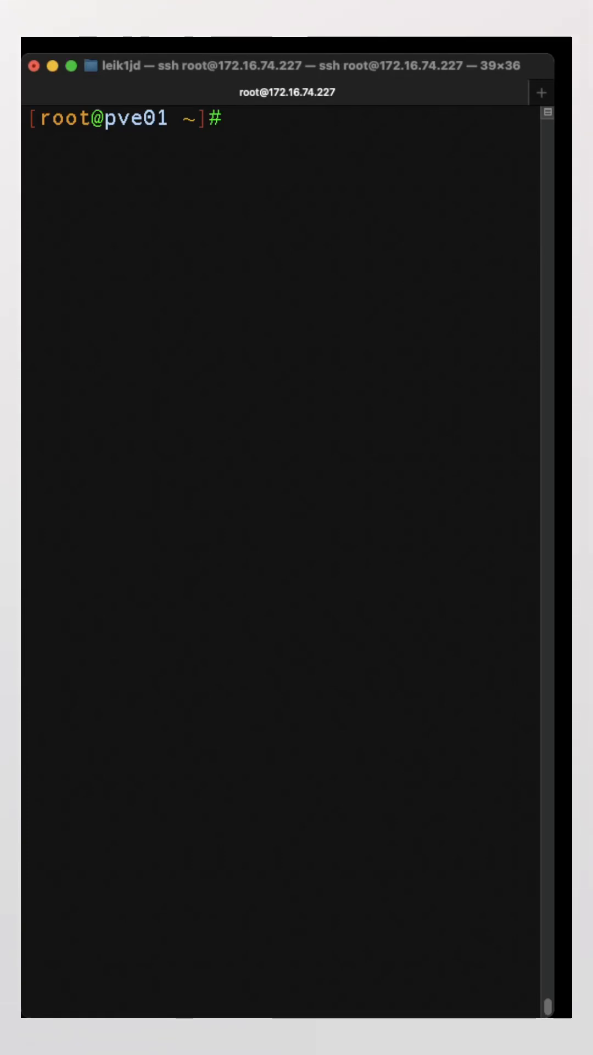
Run 'man uname' on the Linux server to open its manual page
type("man uname")
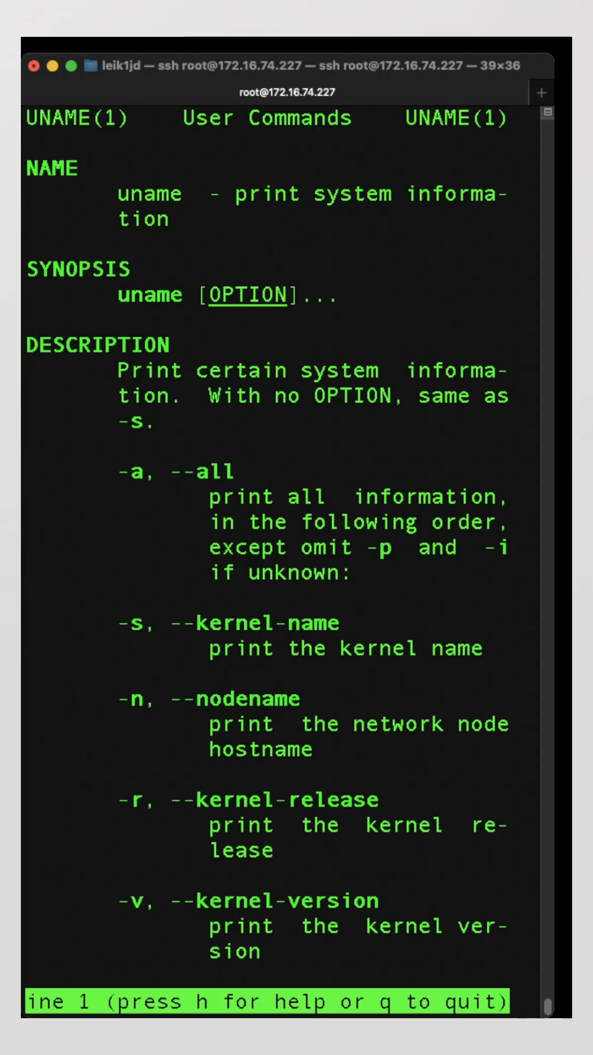
Scroll through the uname manual's option descriptions and exit to the shell prompt
scroll("down", 3)
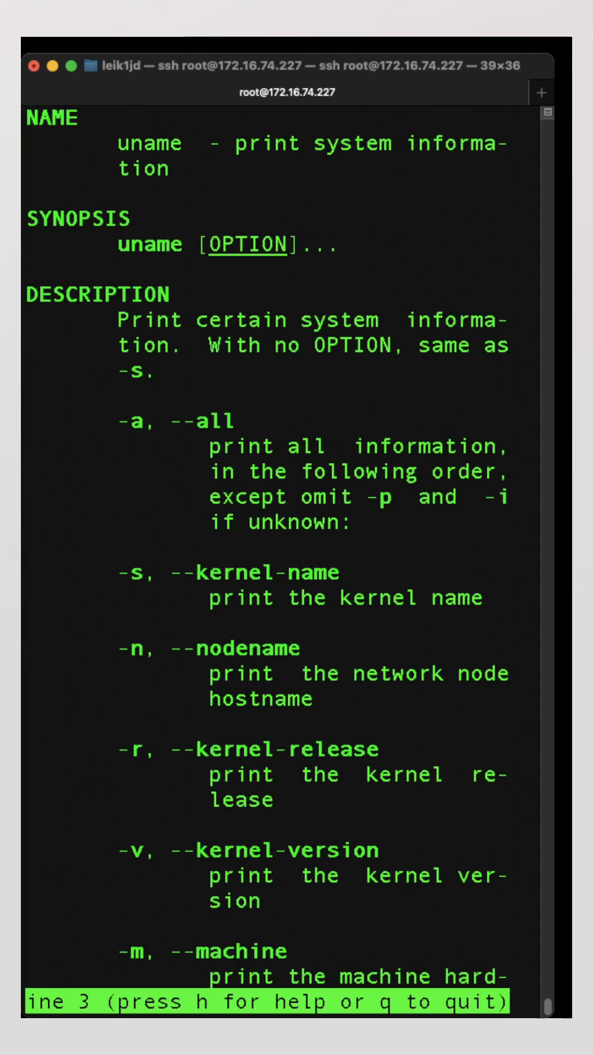
scroll("down", 3)
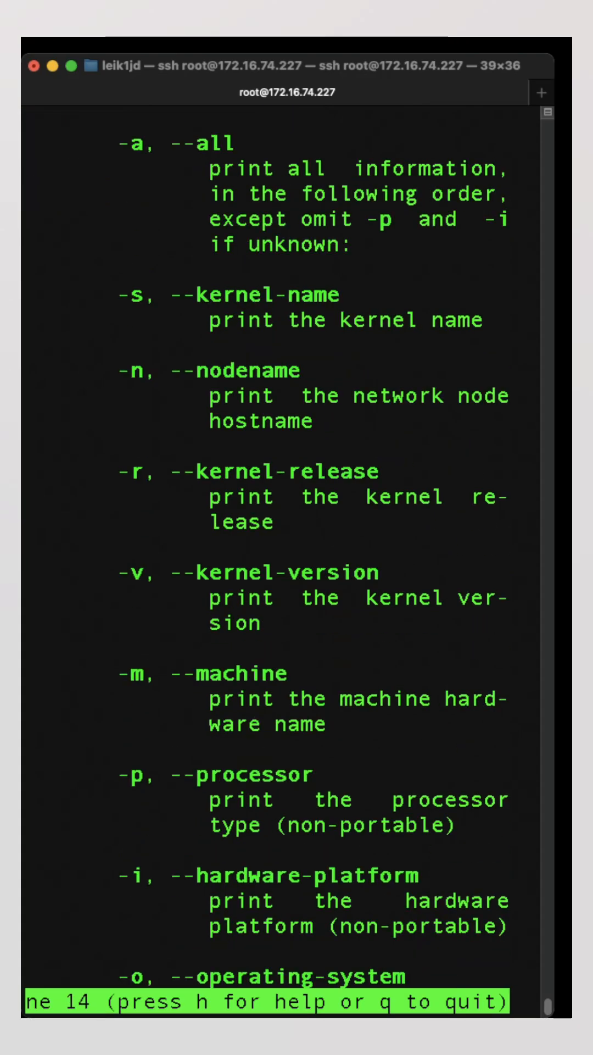
scroll("down", 3)
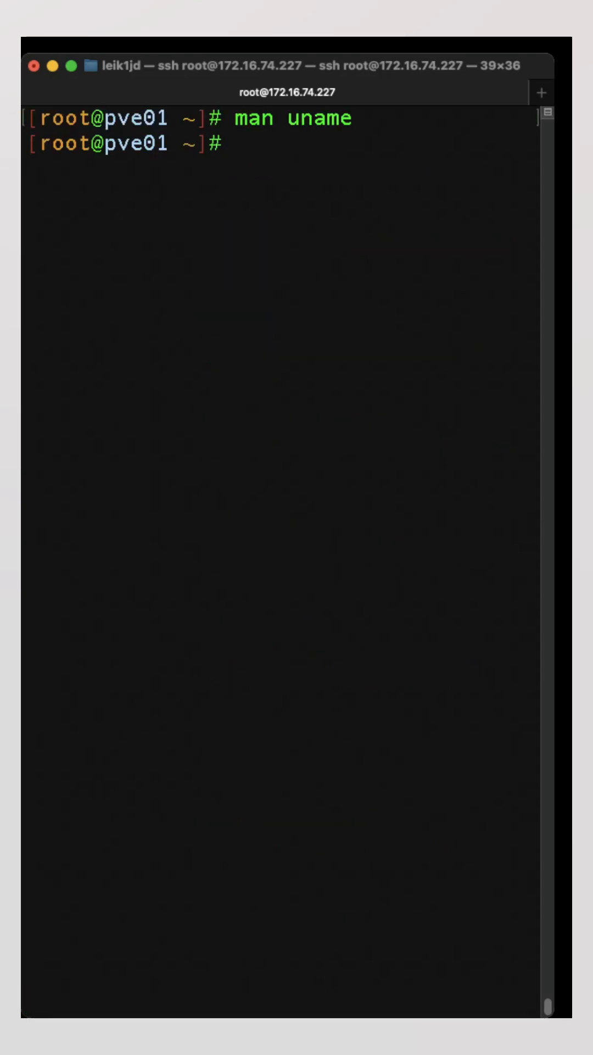
Run uname (Linux), then uname -a on the Mac, highlighting 'Darwin' in the output
type("uname")
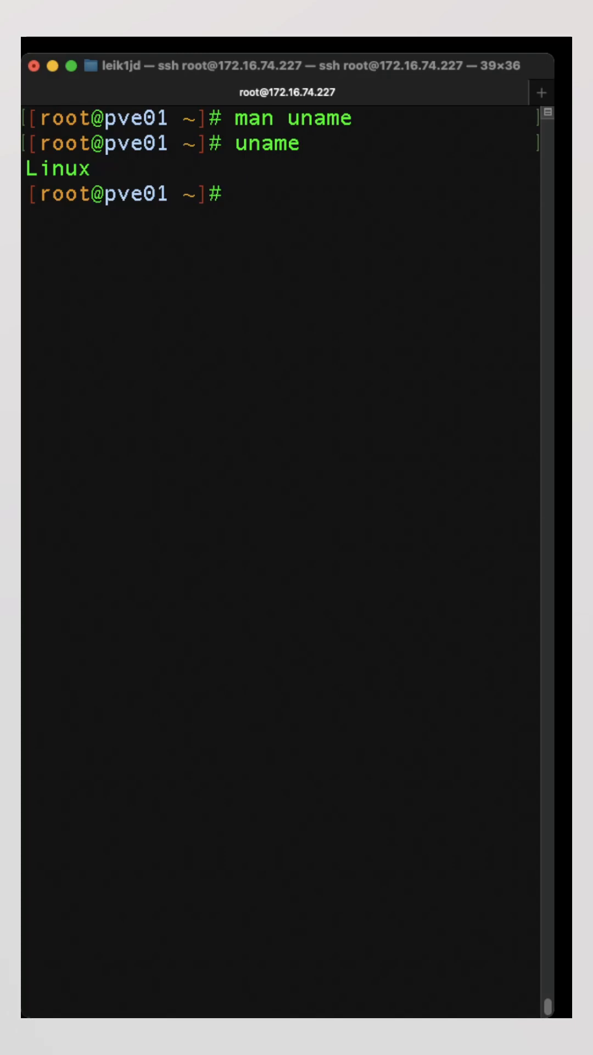
type("uname")
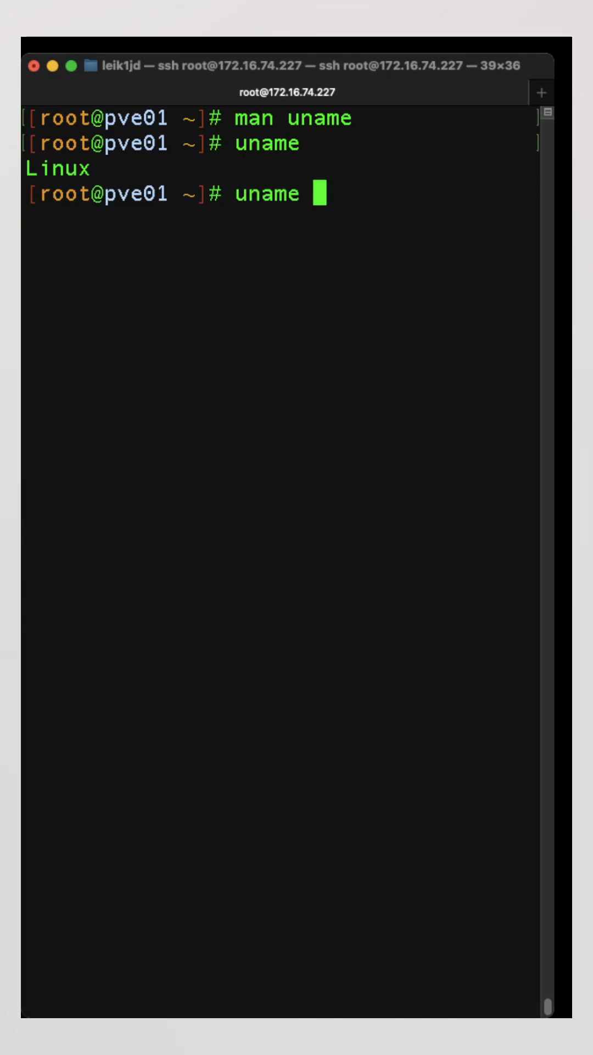
type("-a")
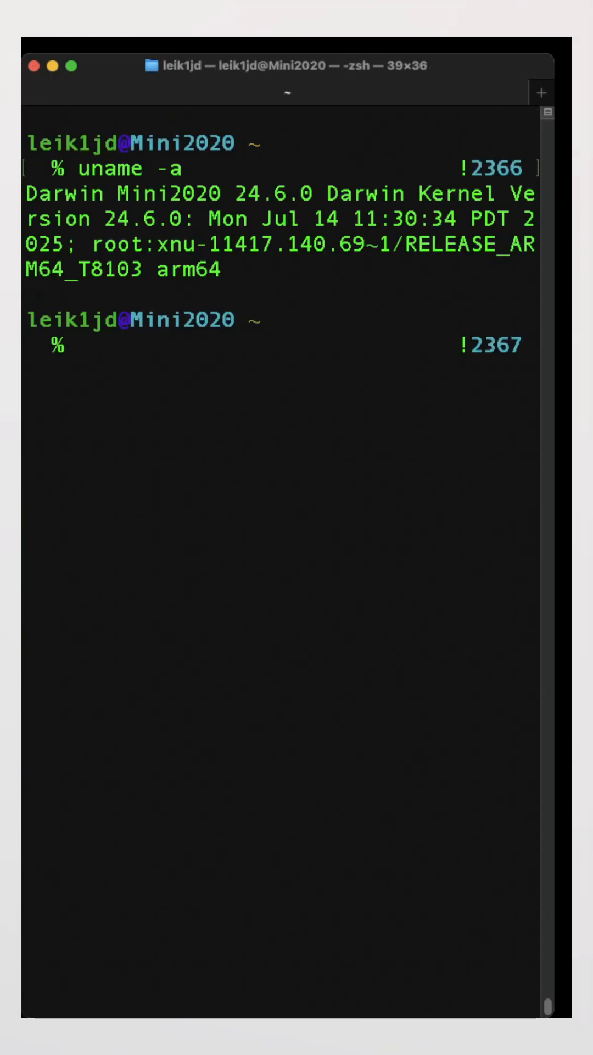
double_click(63, 194)
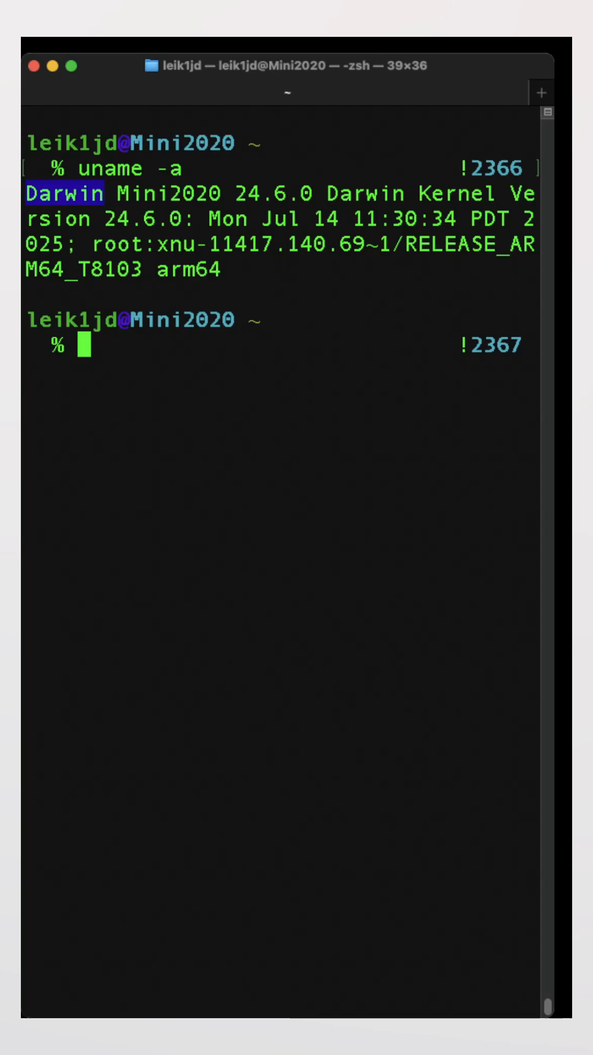